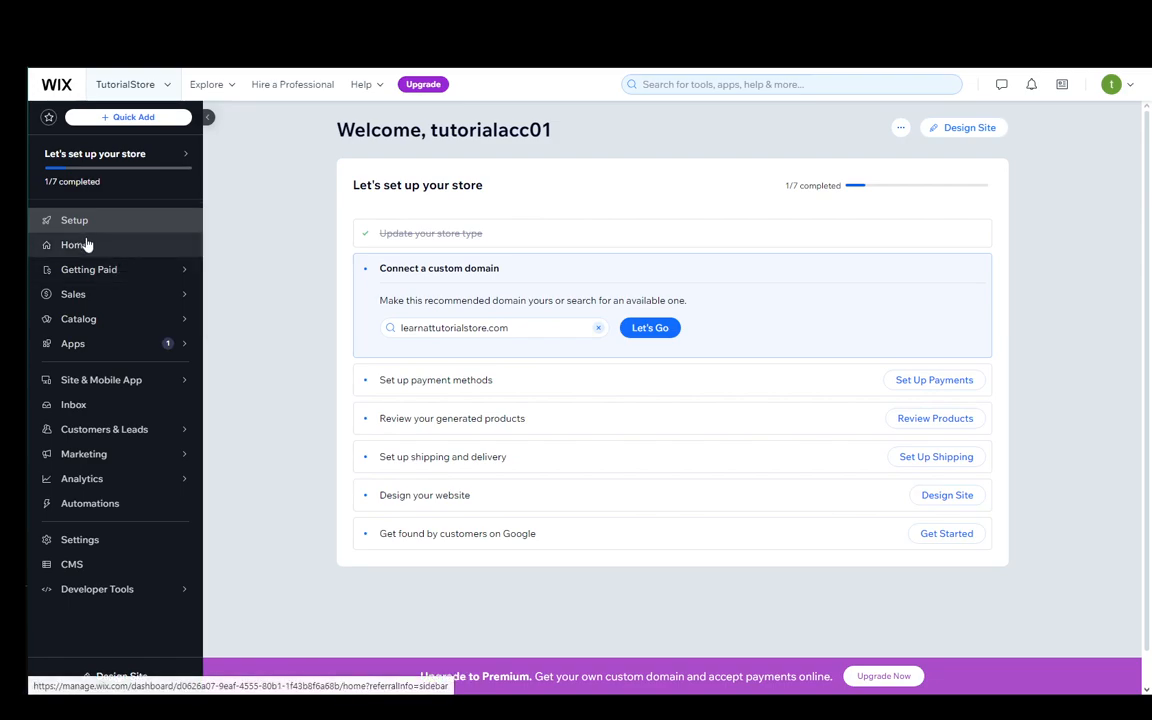
Step: From the TutorialStore home dashboard, start Transfer site via the extra-actions menu
left_click(88, 268)
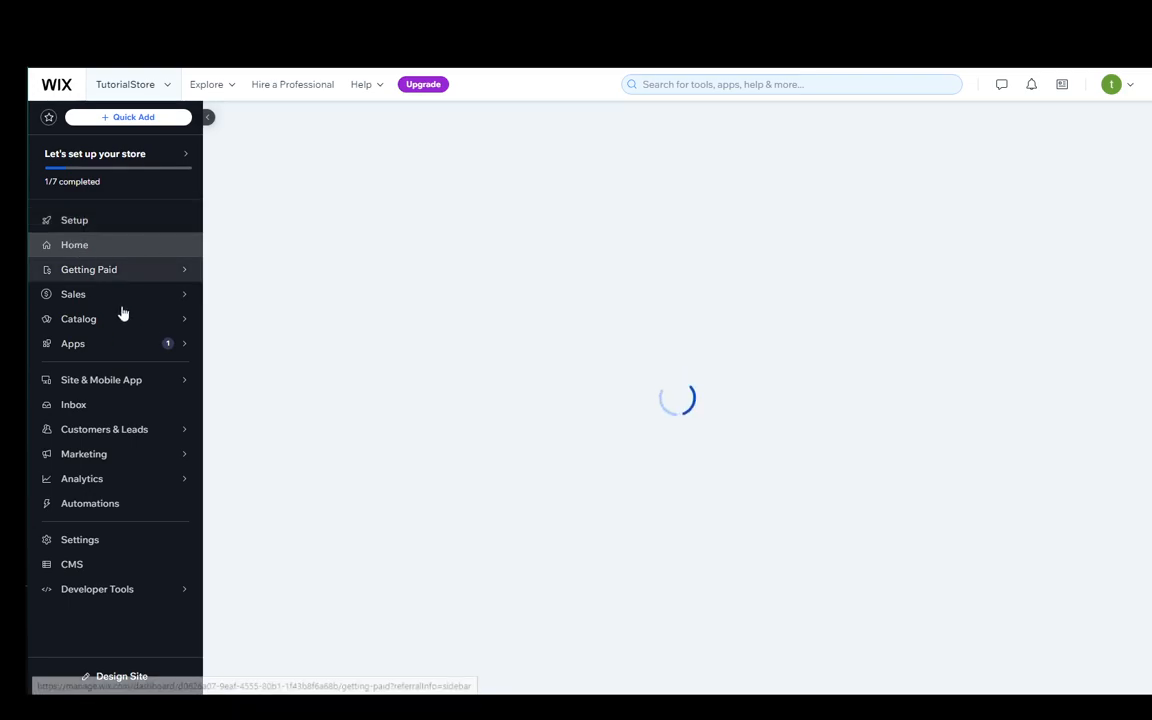
left_click(74, 244)
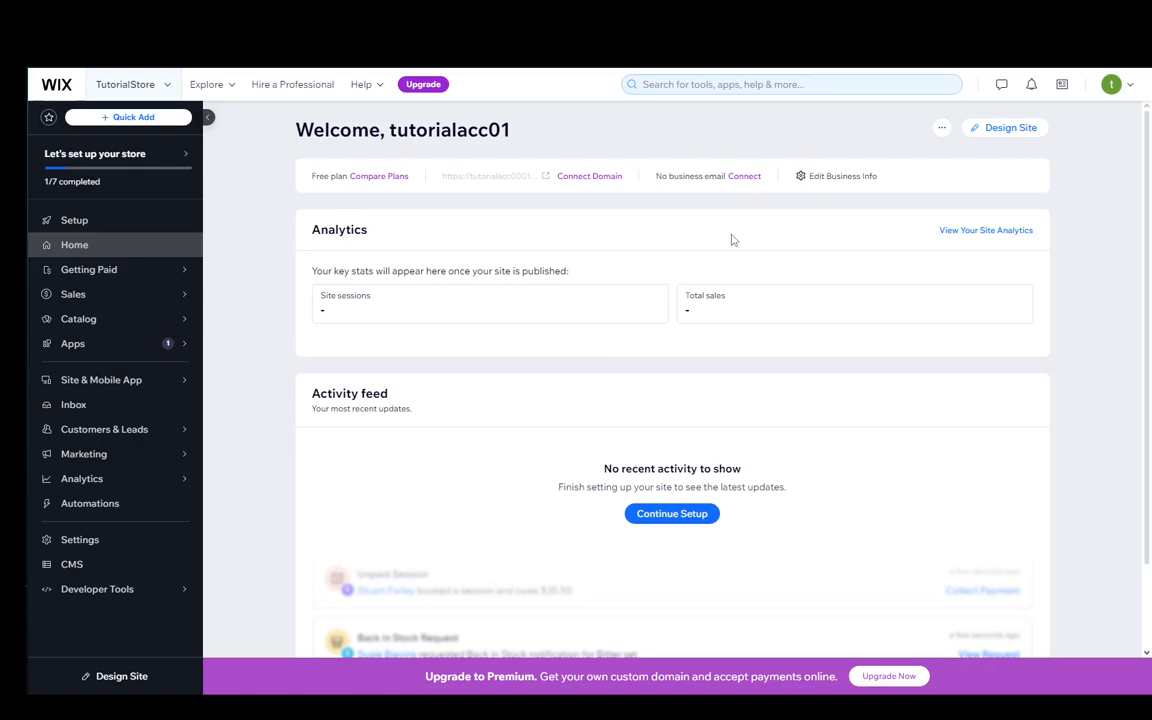
mouse_move(940, 128)
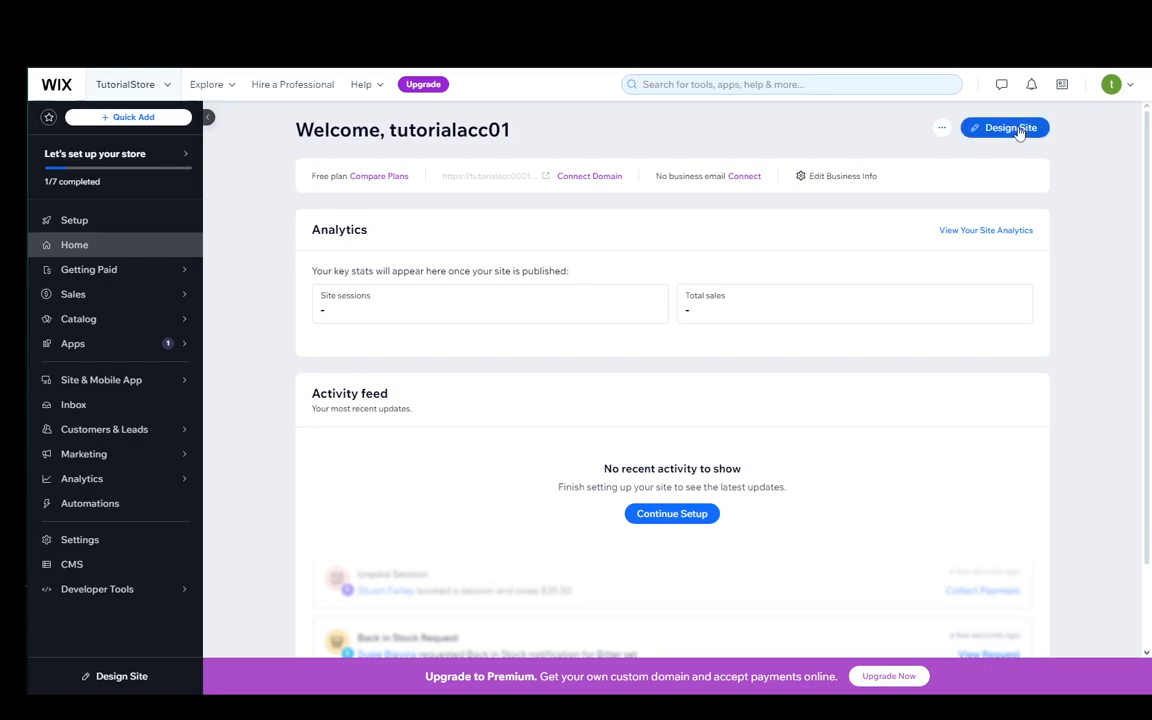
left_click(940, 128)
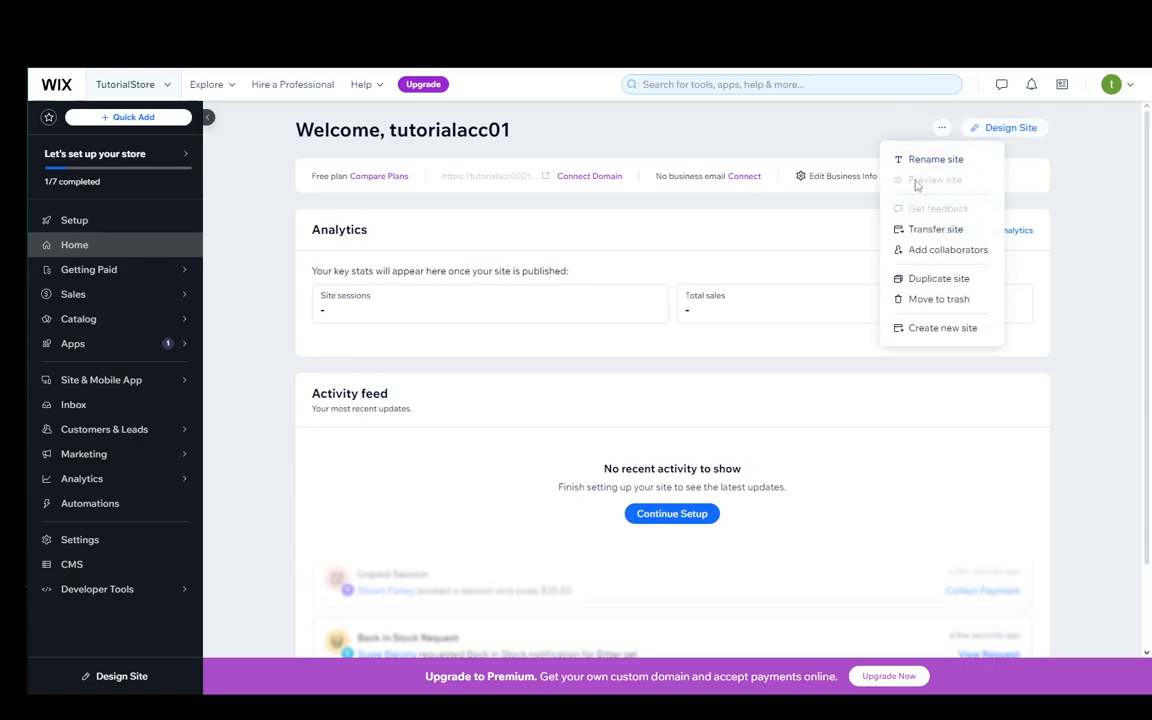
mouse_move(936, 160)
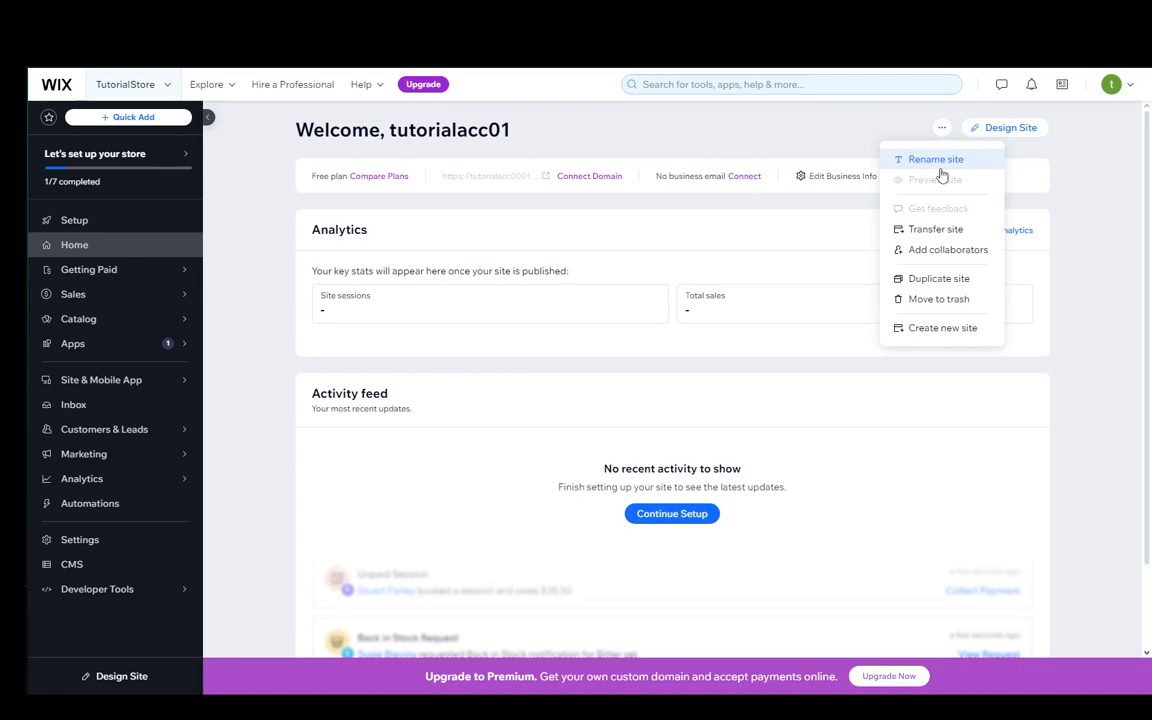
mouse_move(936, 228)
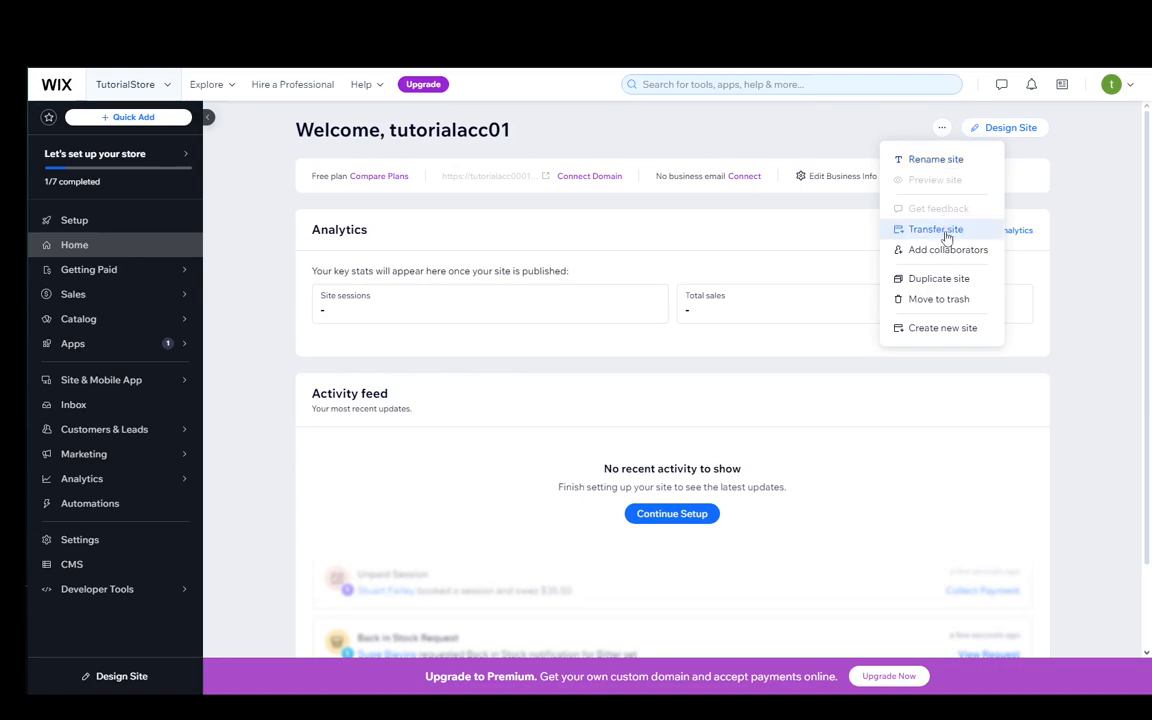
left_click(936, 228)
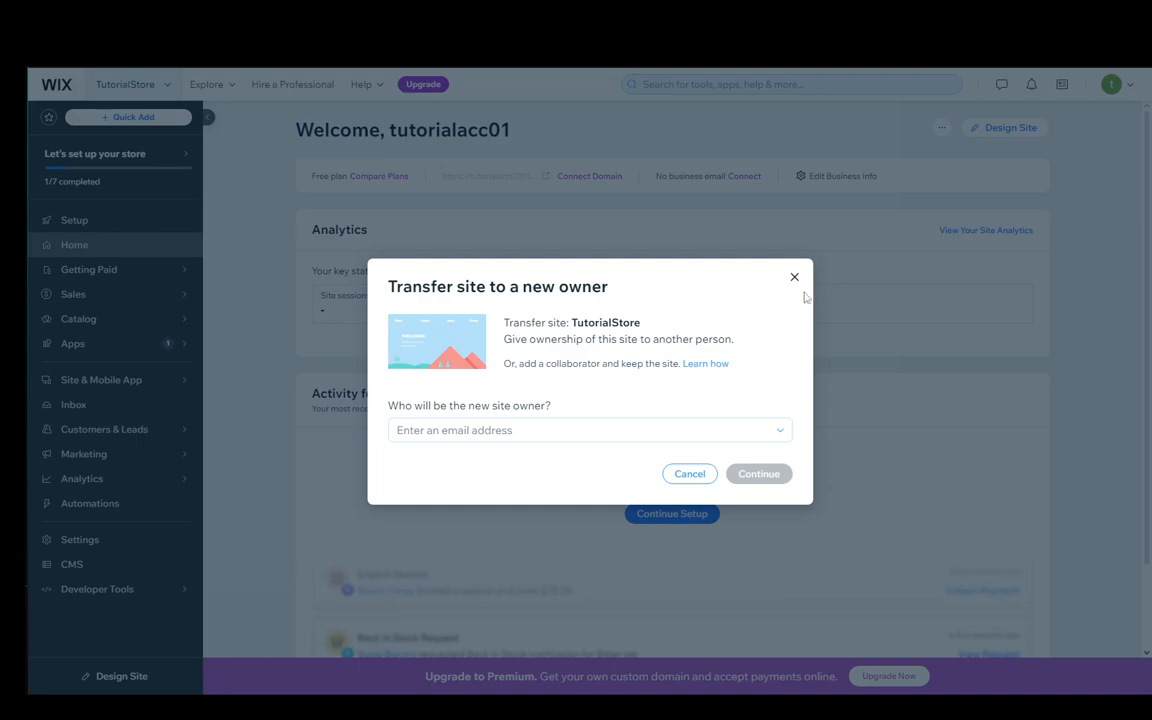
left_click(588, 430)
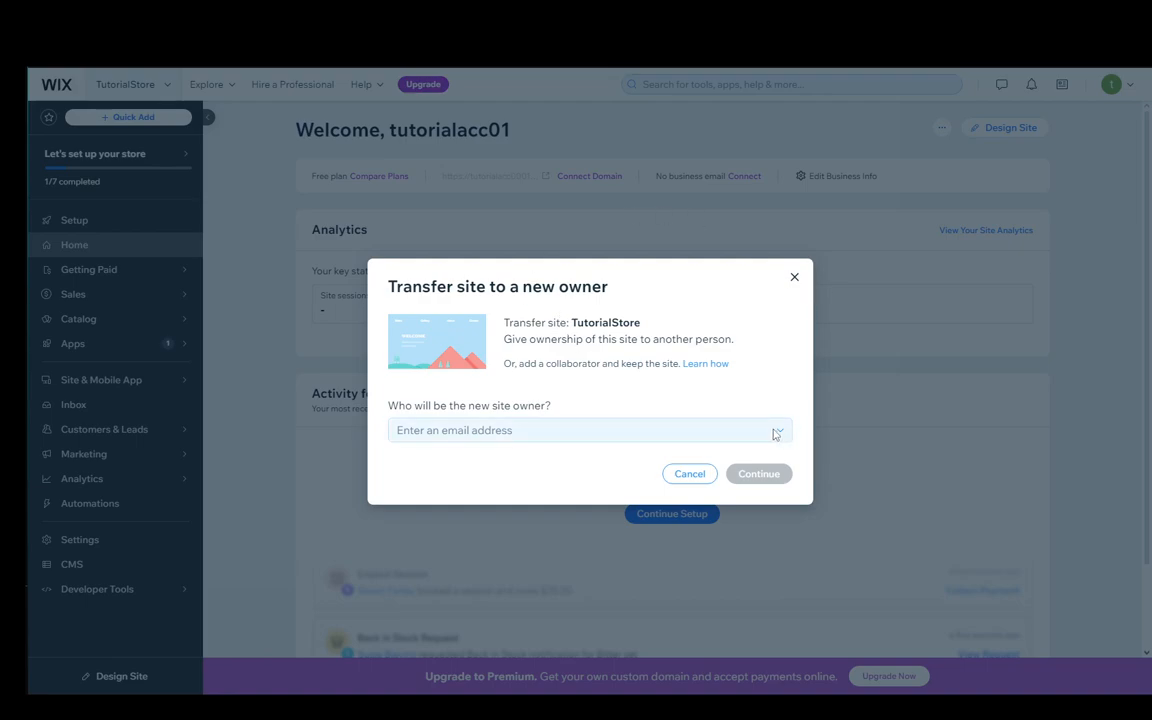
left_click(588, 430)
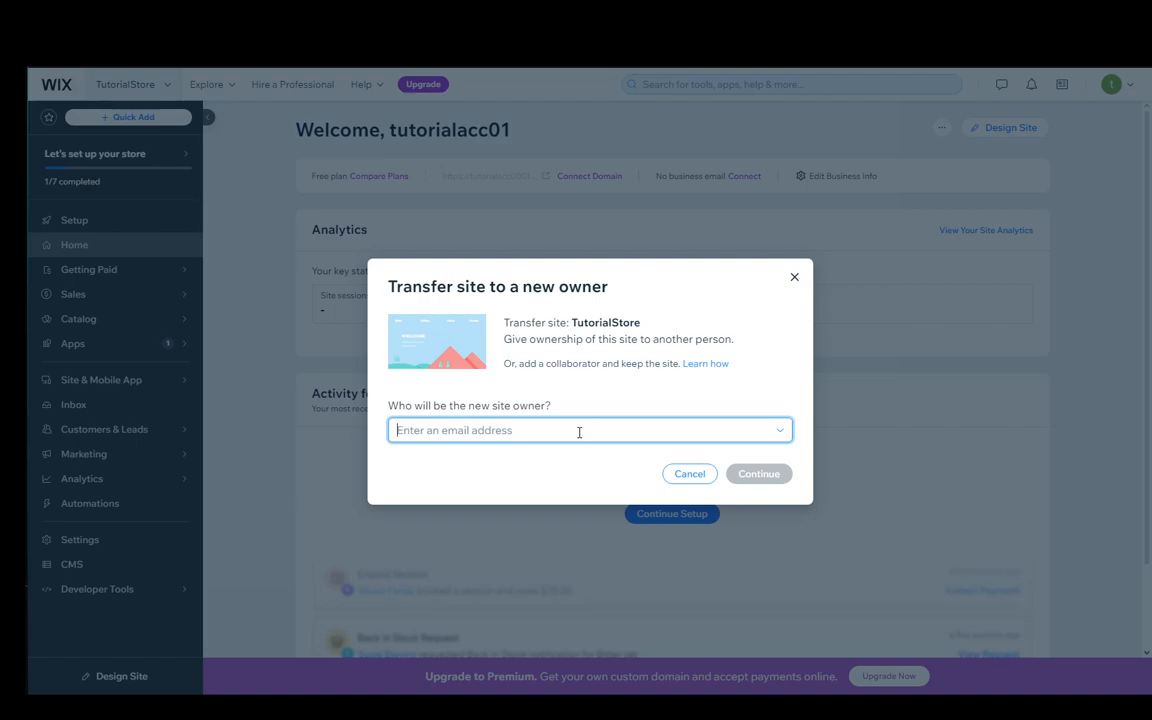
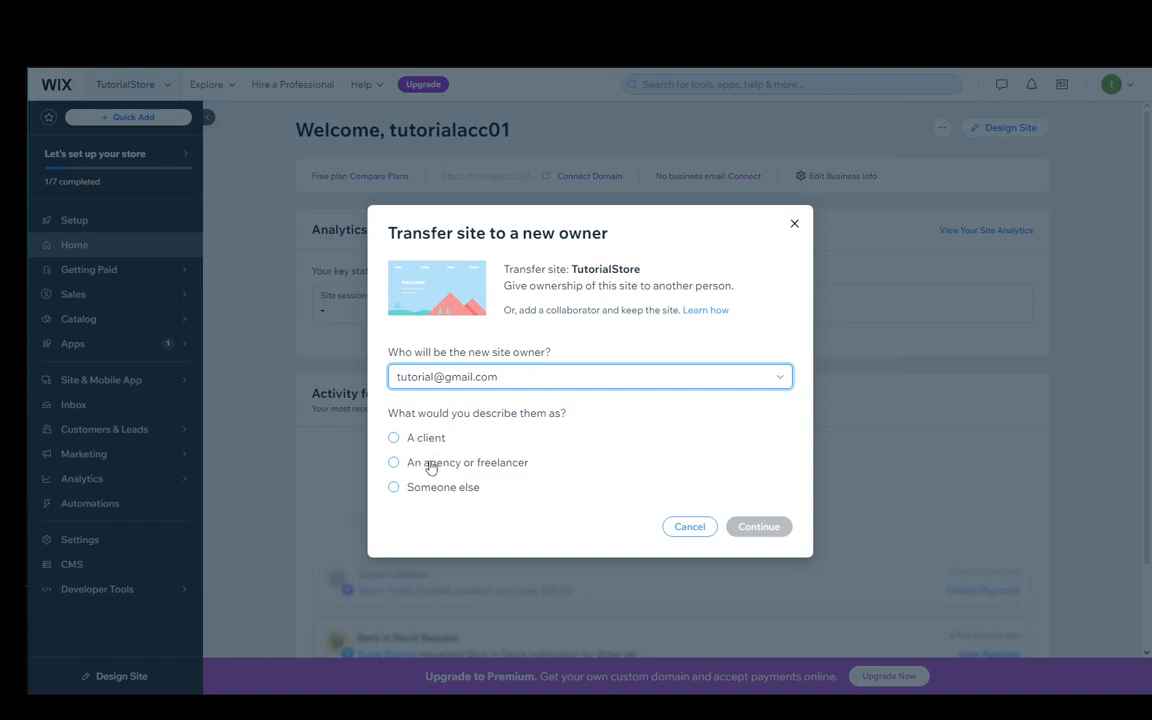
Step: Describe the new owner as 'Someone else' and continue to the transfer options
left_click(392, 488)
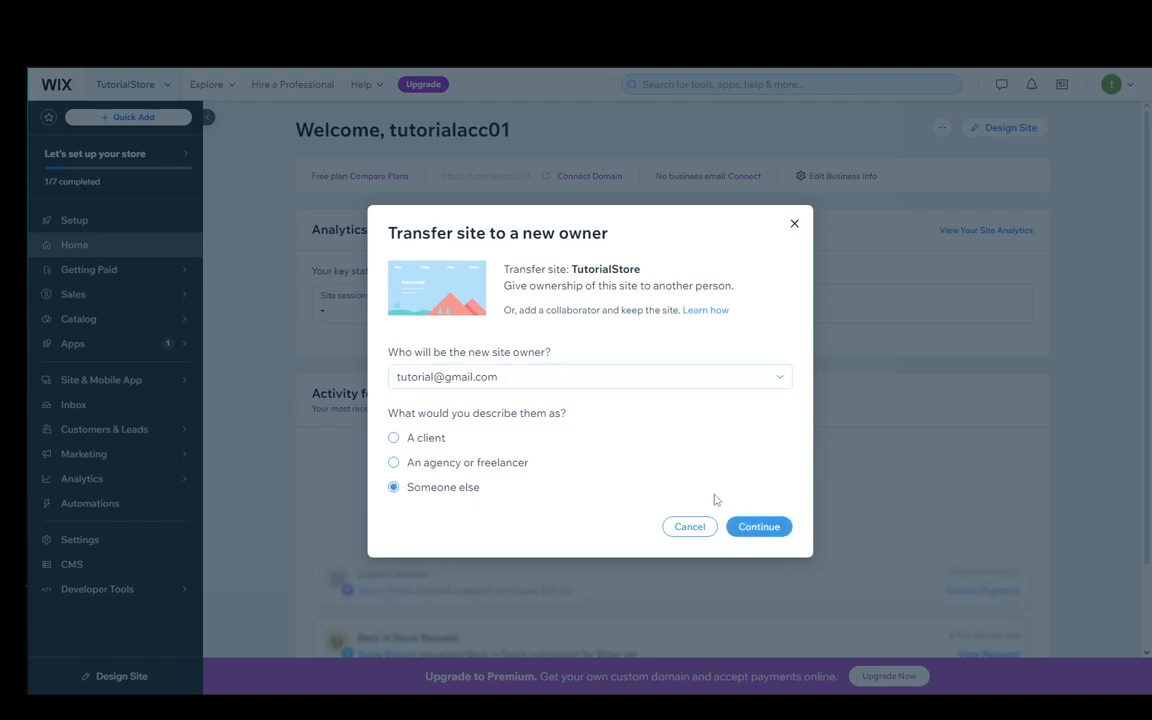
left_click(758, 526)
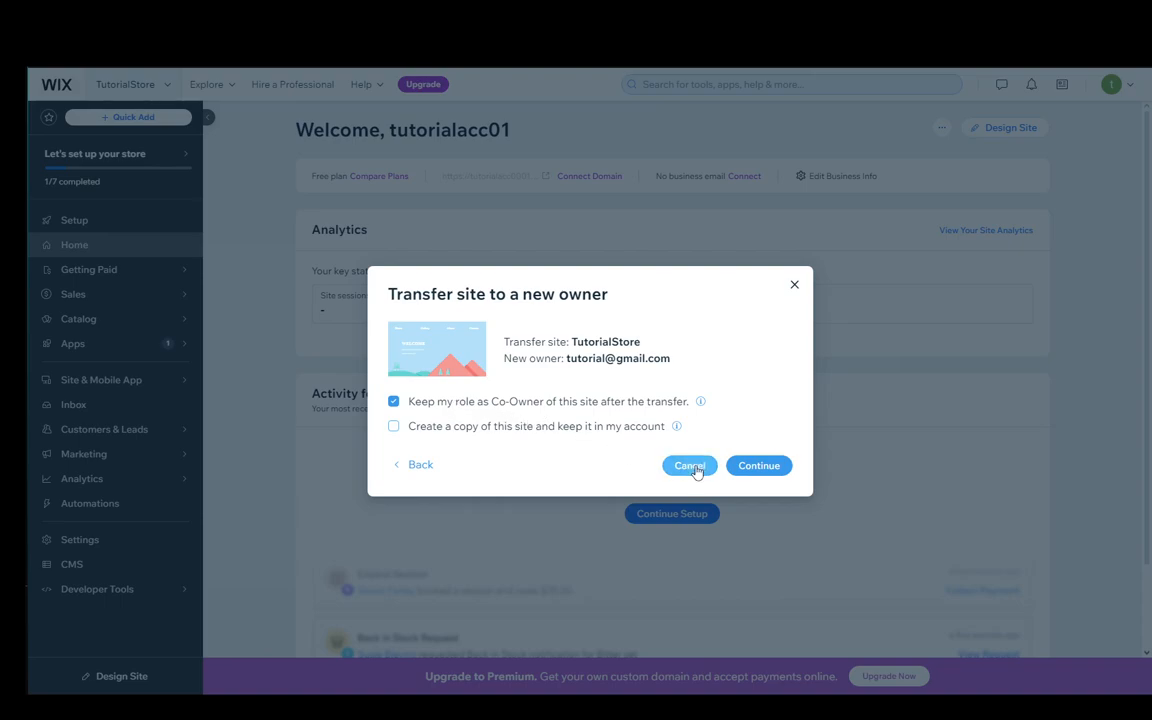
Step: Drop the Co-Owner role, keep a copy of the site in the account, and continue
left_click(392, 400)
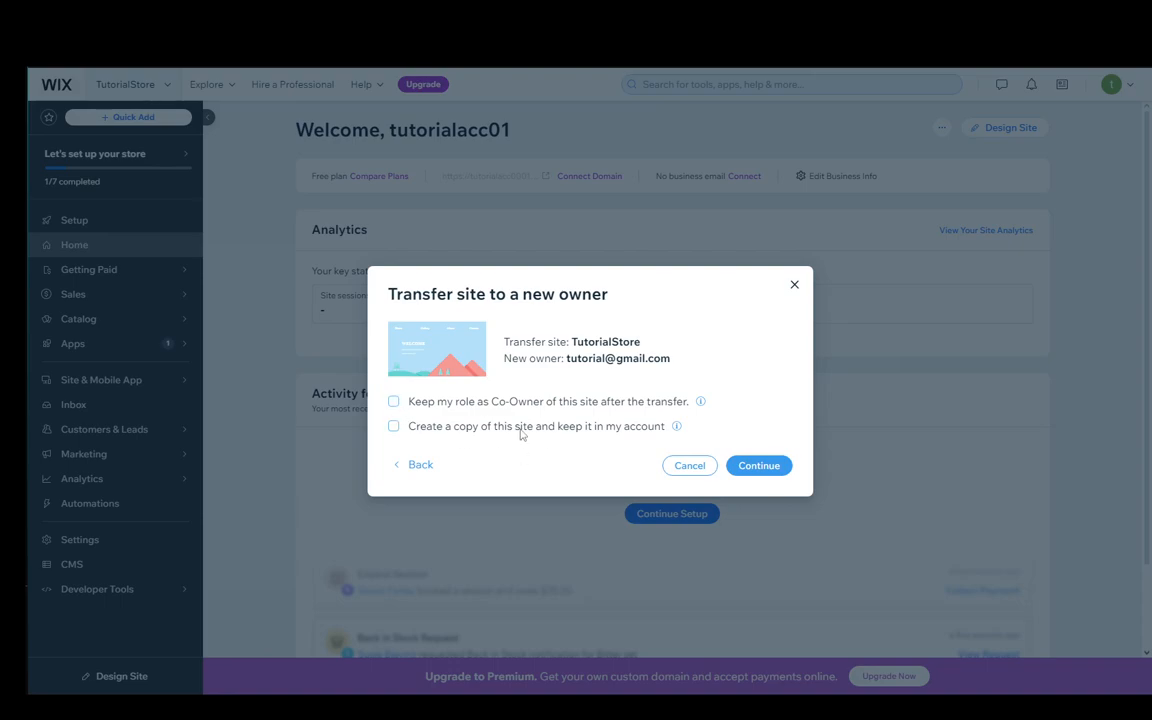
mouse_move(452, 428)
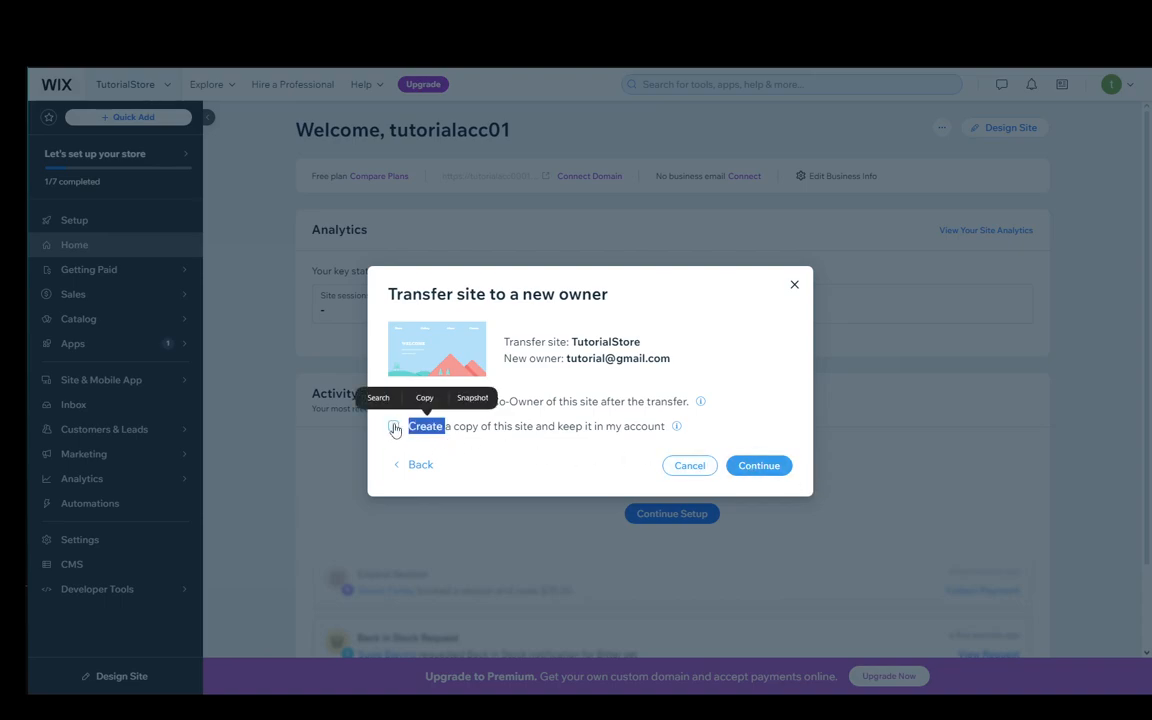
left_click(392, 424)
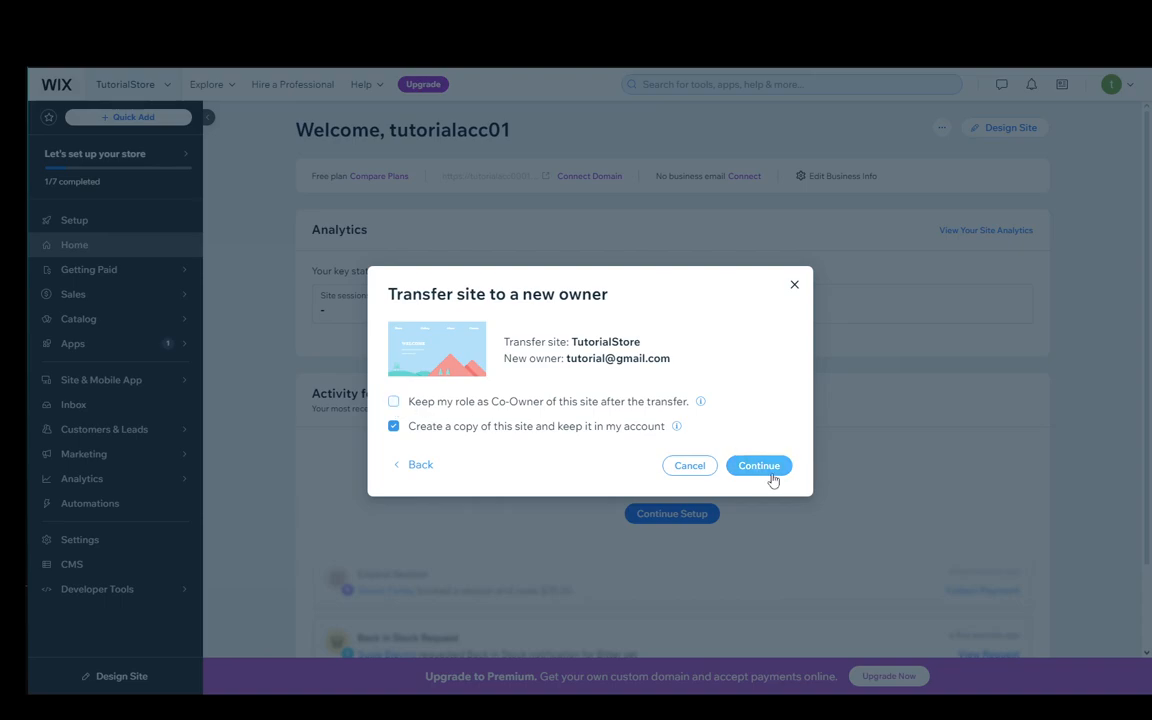
left_click(760, 464)
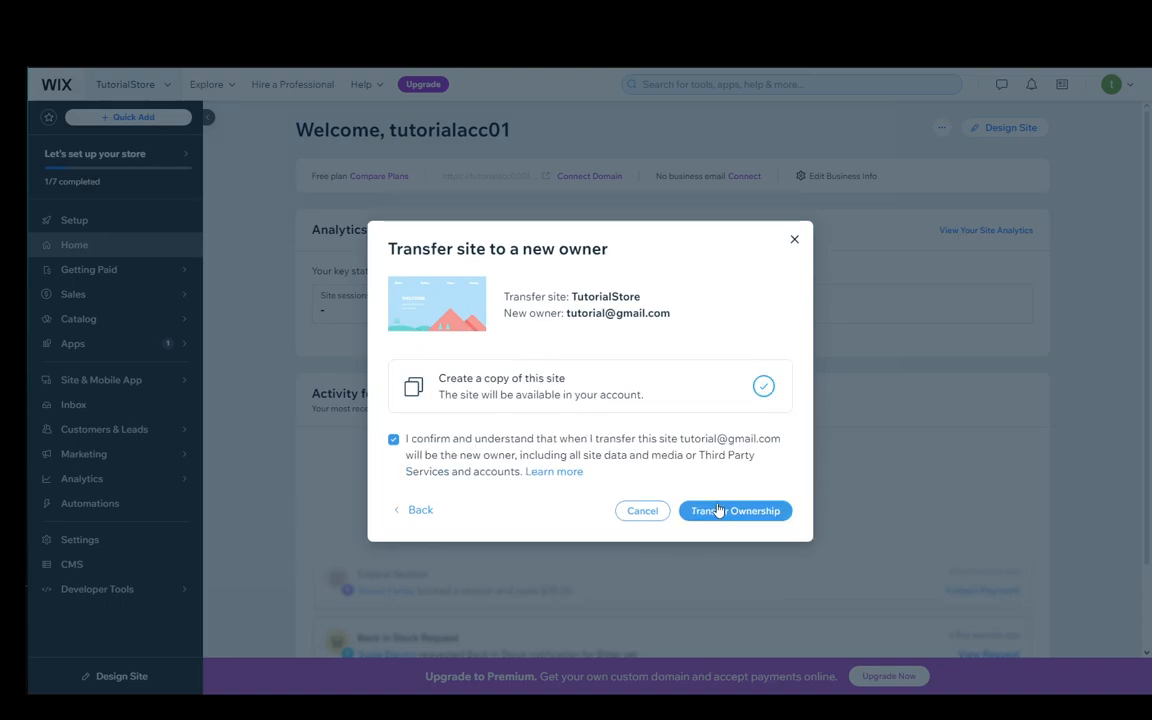
Step: Confirm Transfer Ownership, then briefly check the site switcher and return to the dashboard
left_click(736, 510)
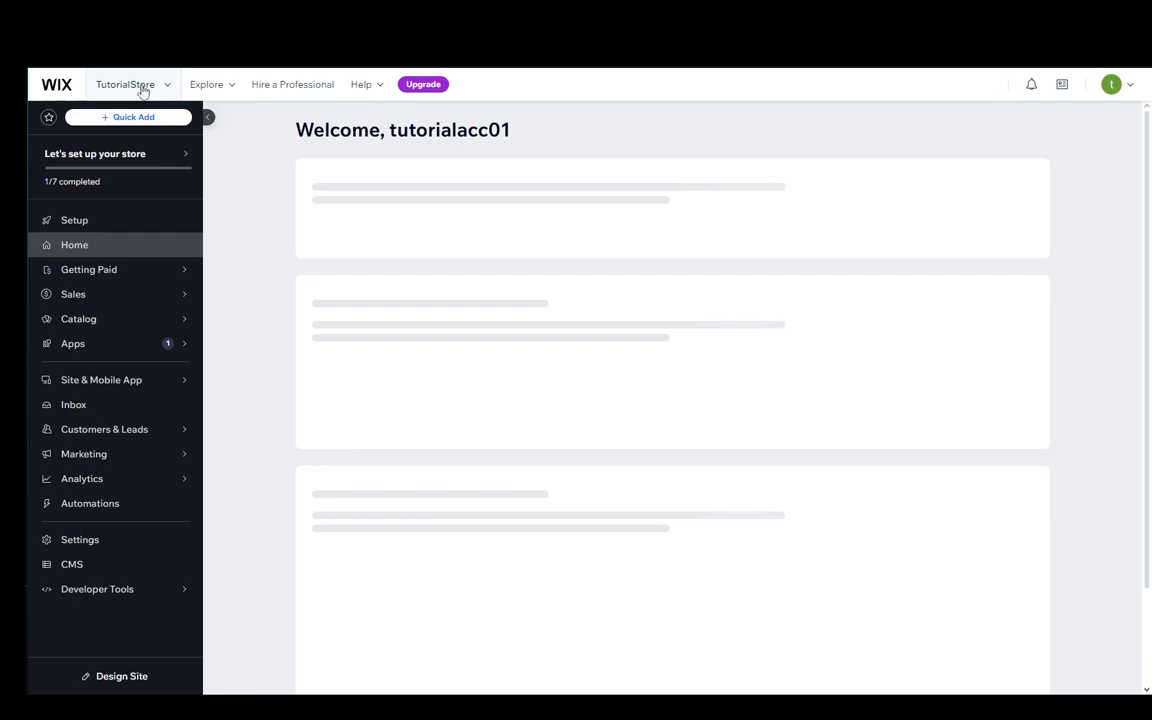
left_click(130, 84)
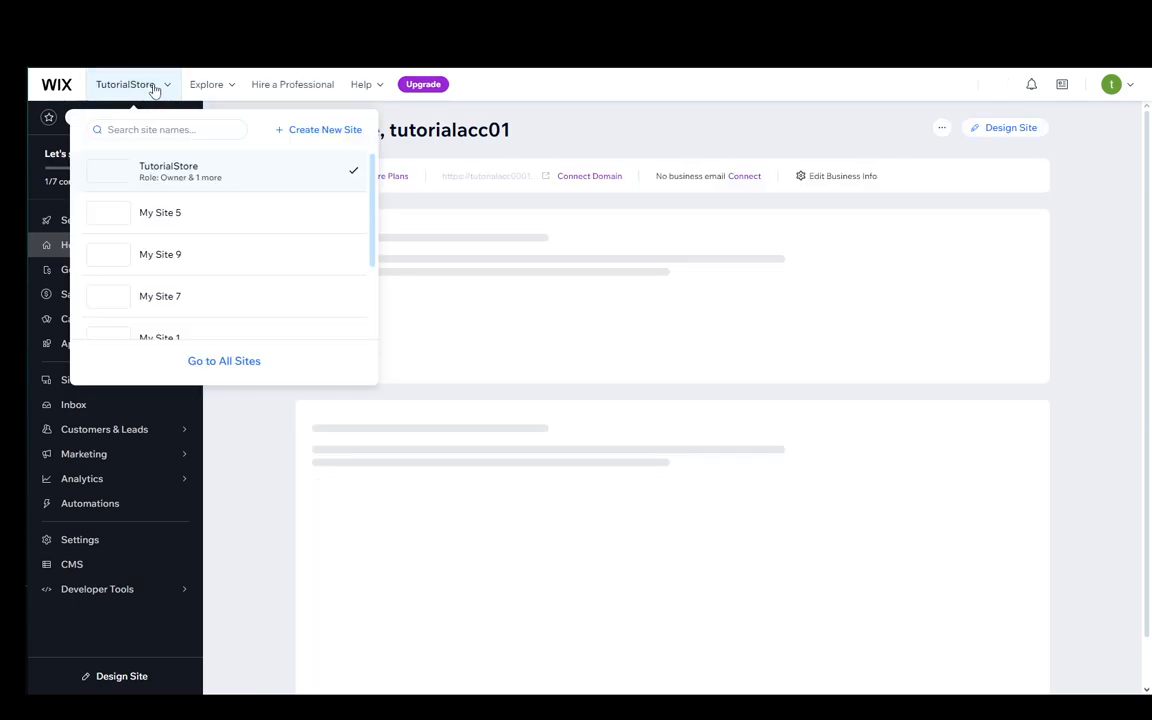
left_click(132, 84)
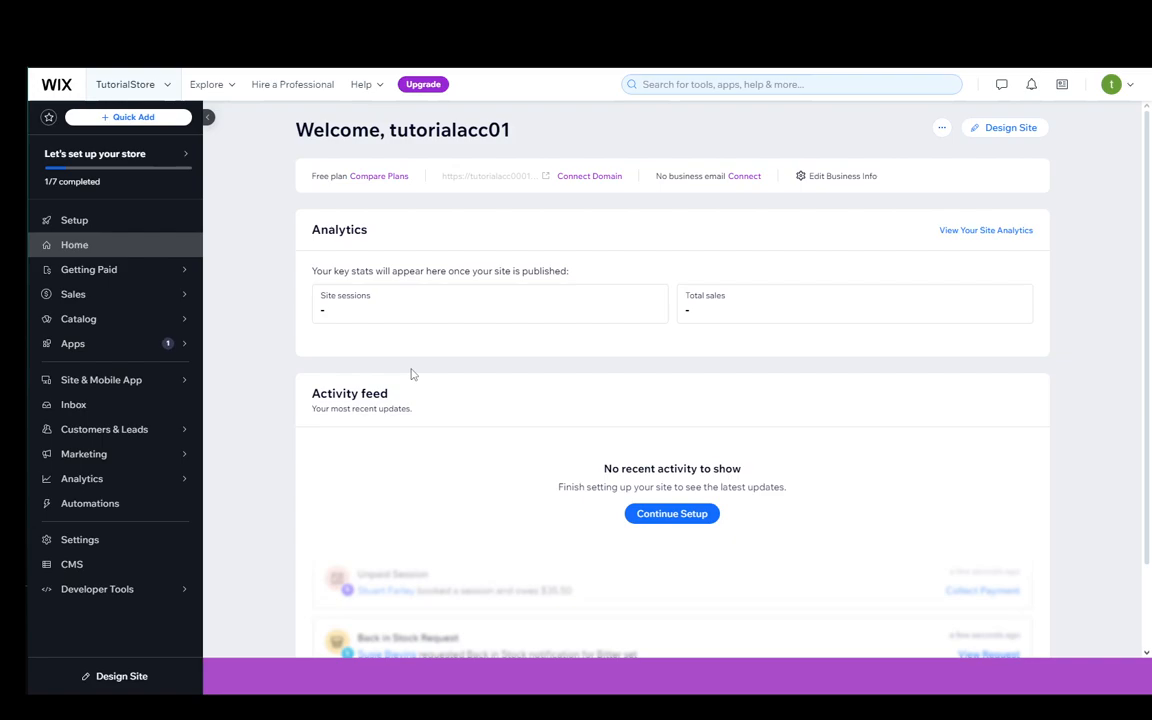